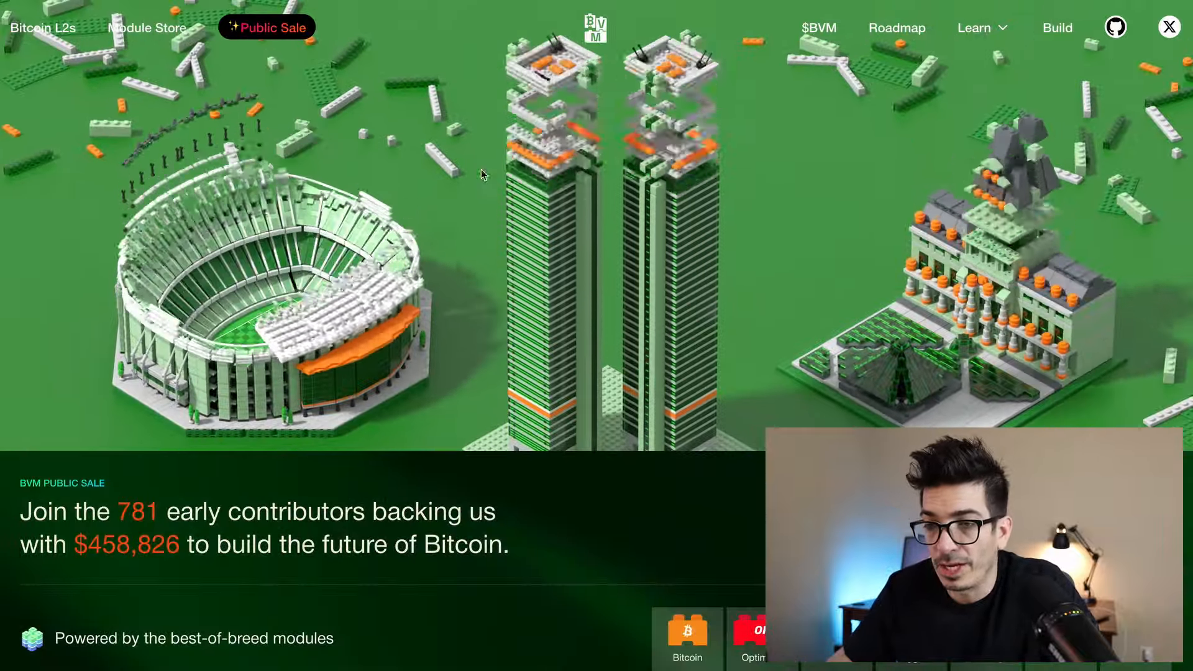
# Step: Scroll through the public sale page to the $460,093 total, 786 backers and contributor leaderboard
pyautogui.scroll(-3)
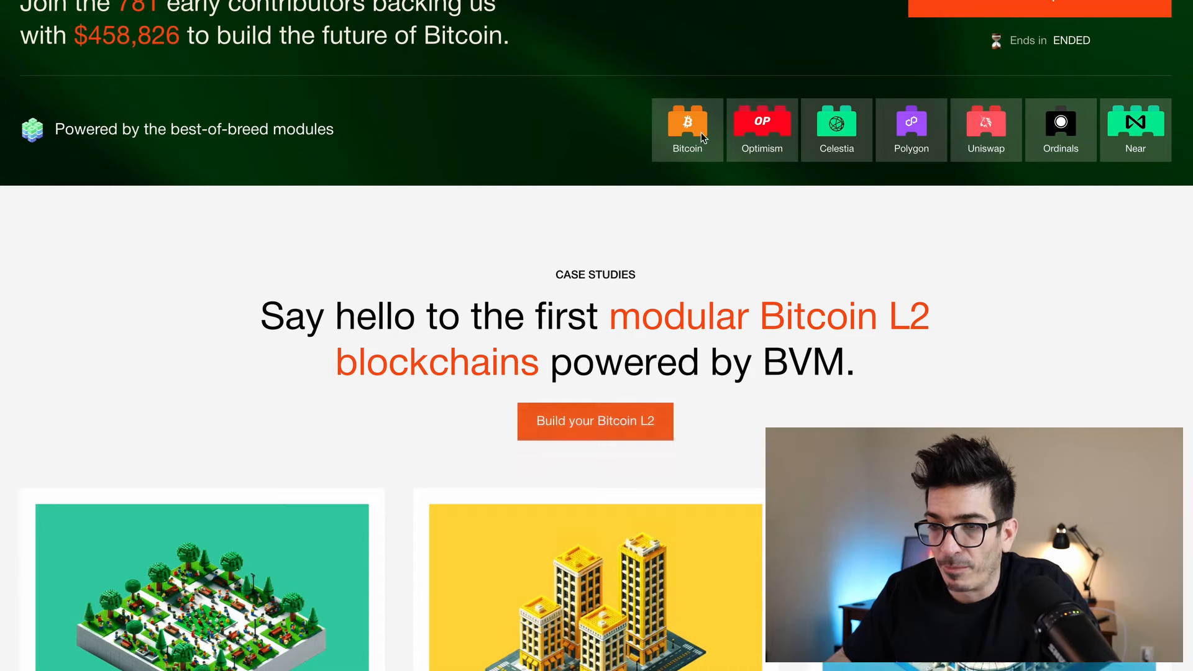
pyautogui.scroll(-3)
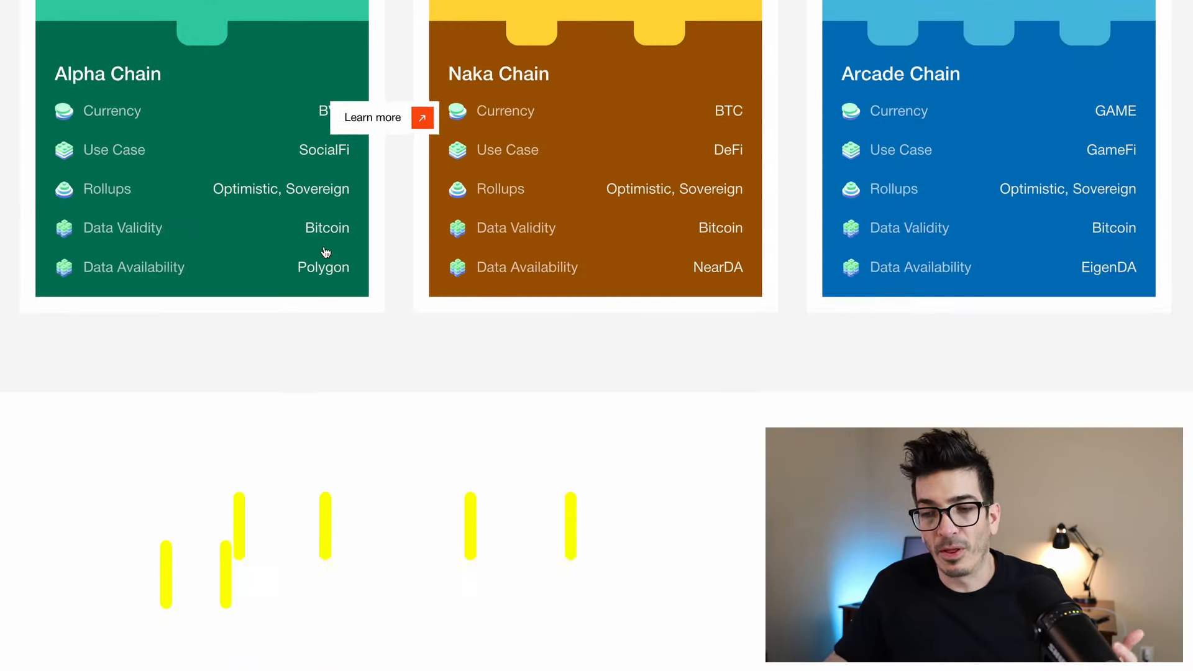
pyautogui.scroll(-3)
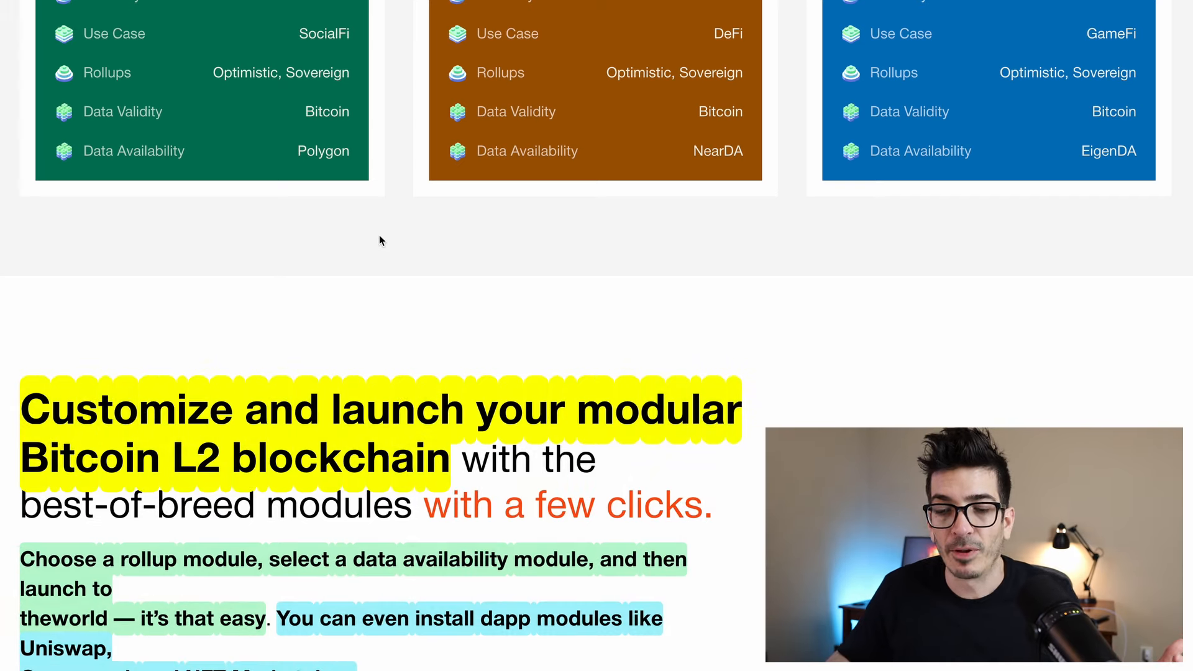
pyautogui.moveTo(410, 244)
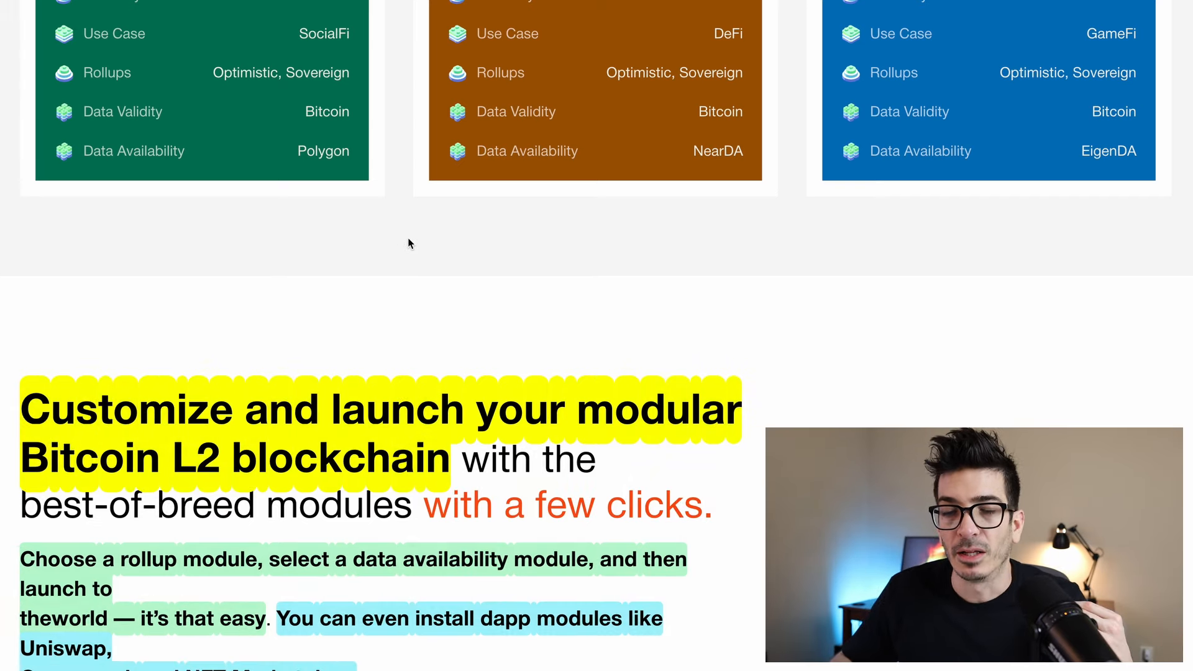
pyautogui.scroll(-3)
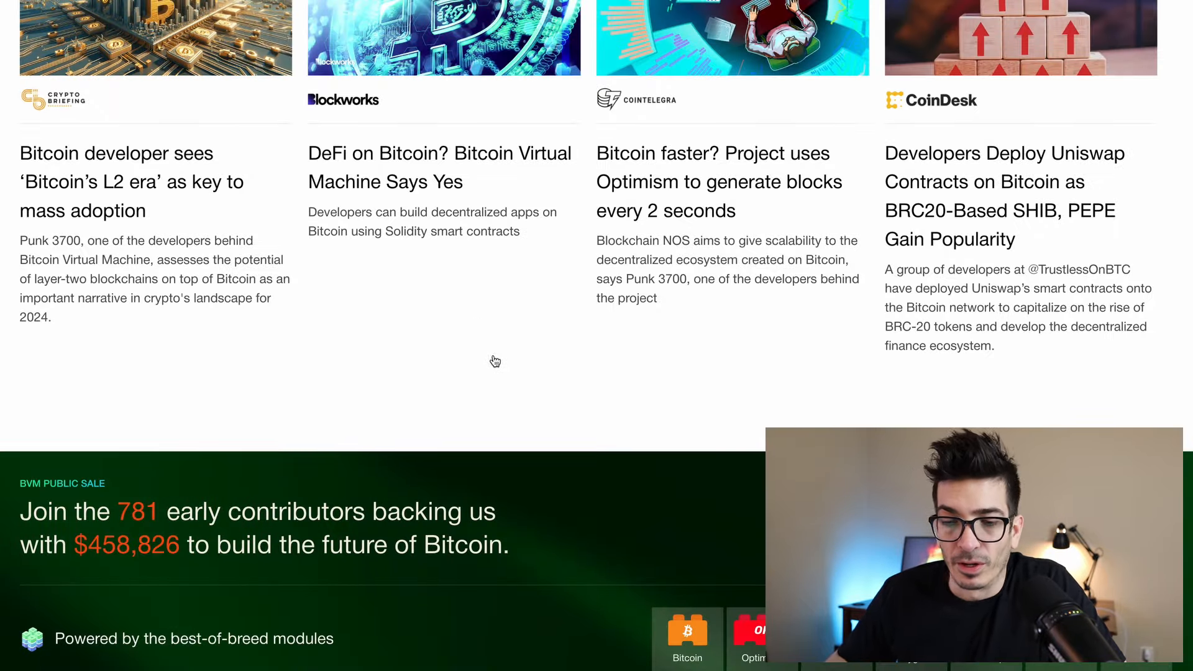
pyautogui.scroll(-3)
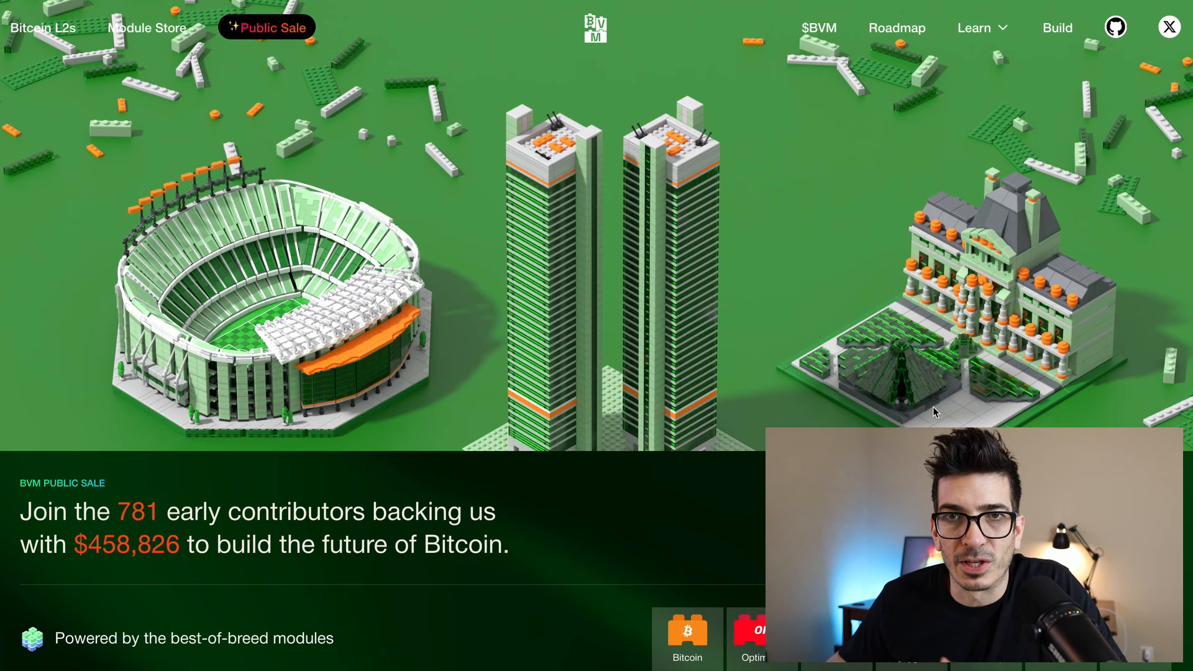
pyautogui.moveTo(328, 142)
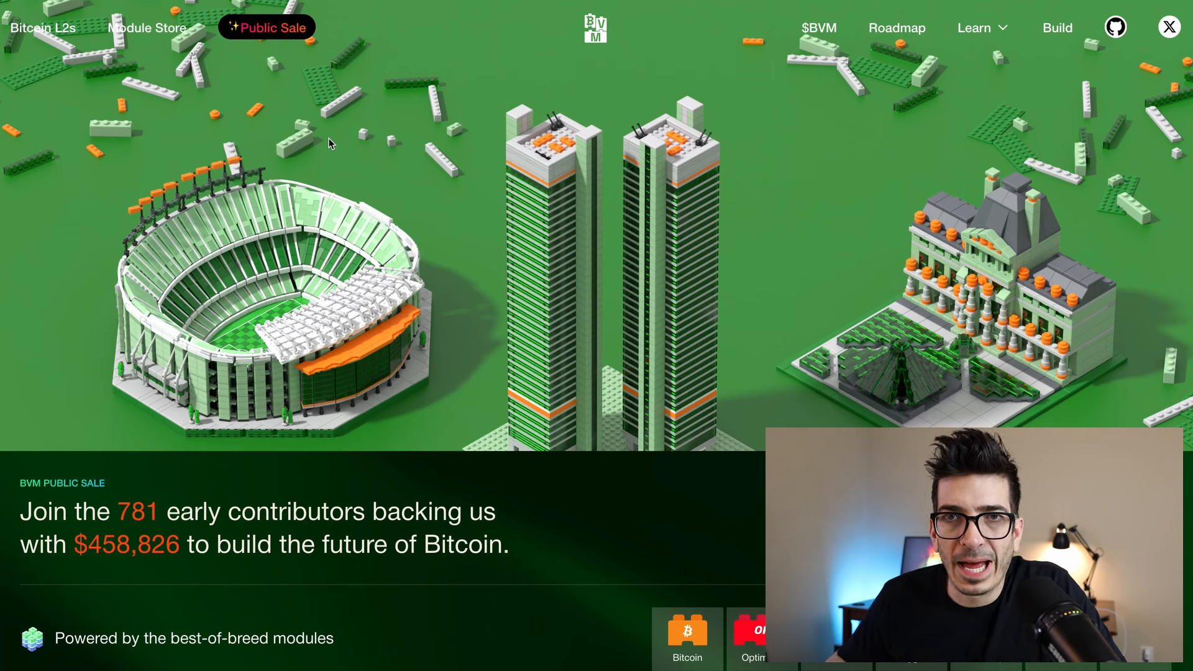
pyautogui.moveTo(255, 67)
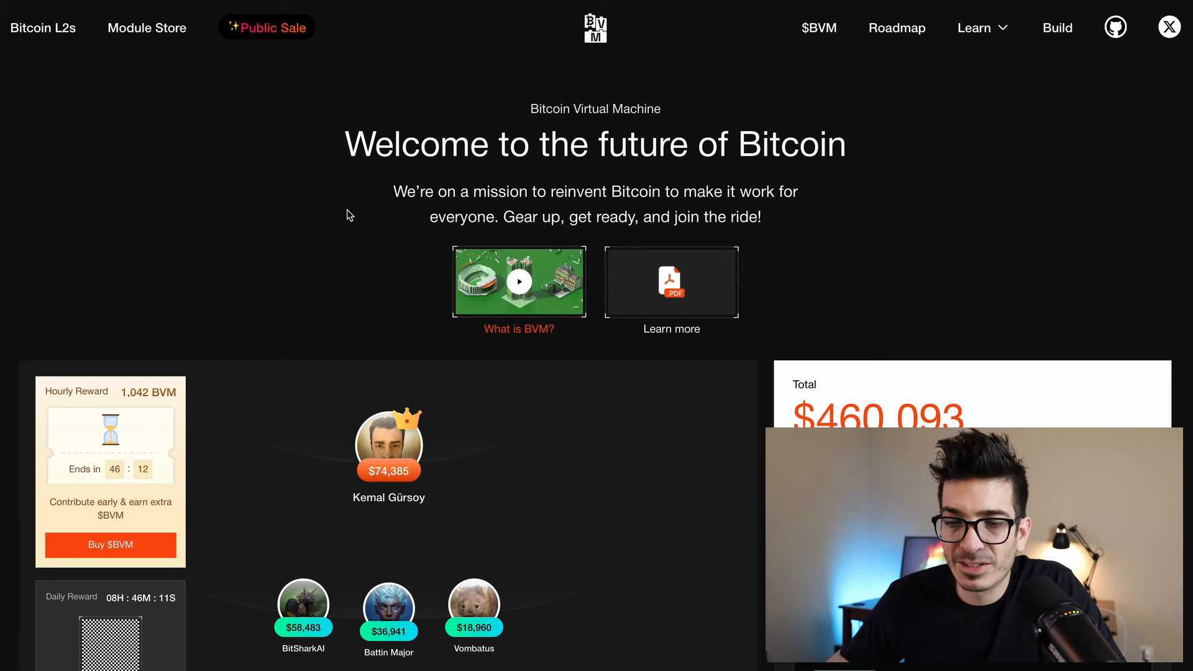
pyautogui.scroll(-3)
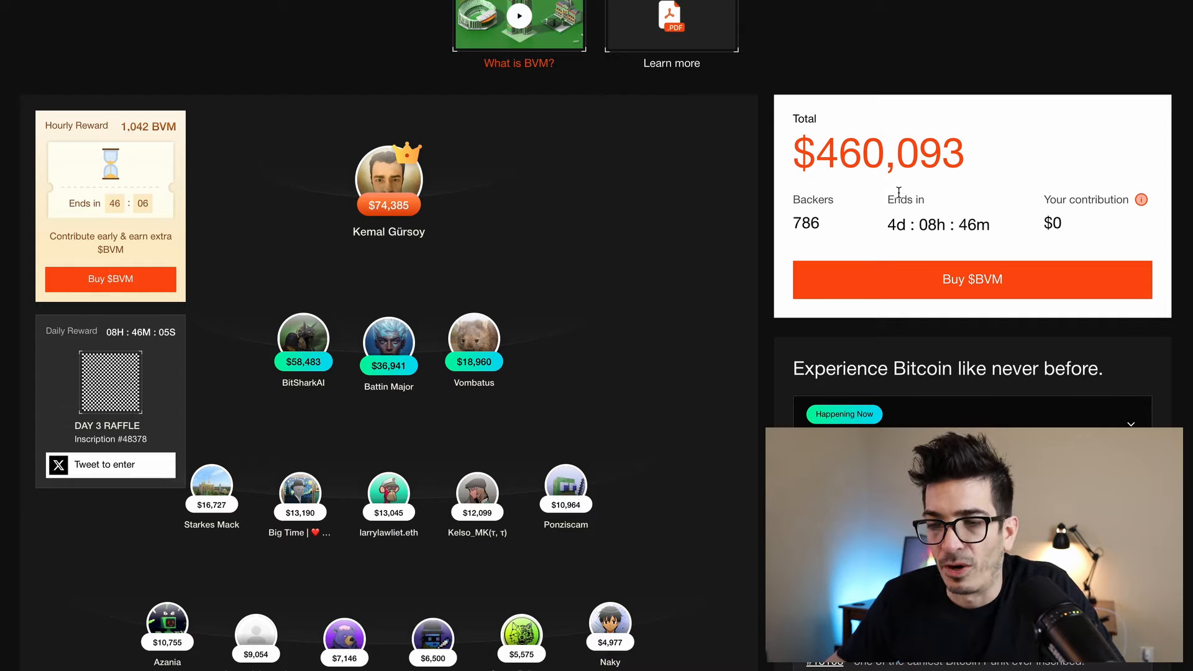
pyautogui.scroll(-3)
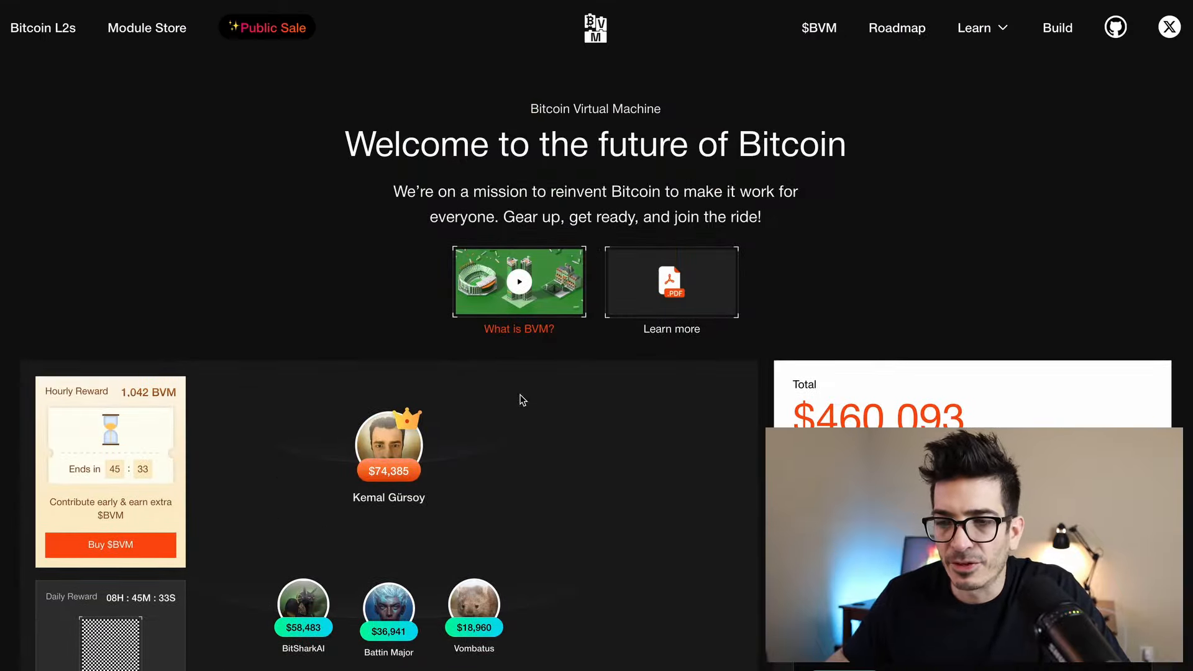
pyautogui.moveTo(888, 14)
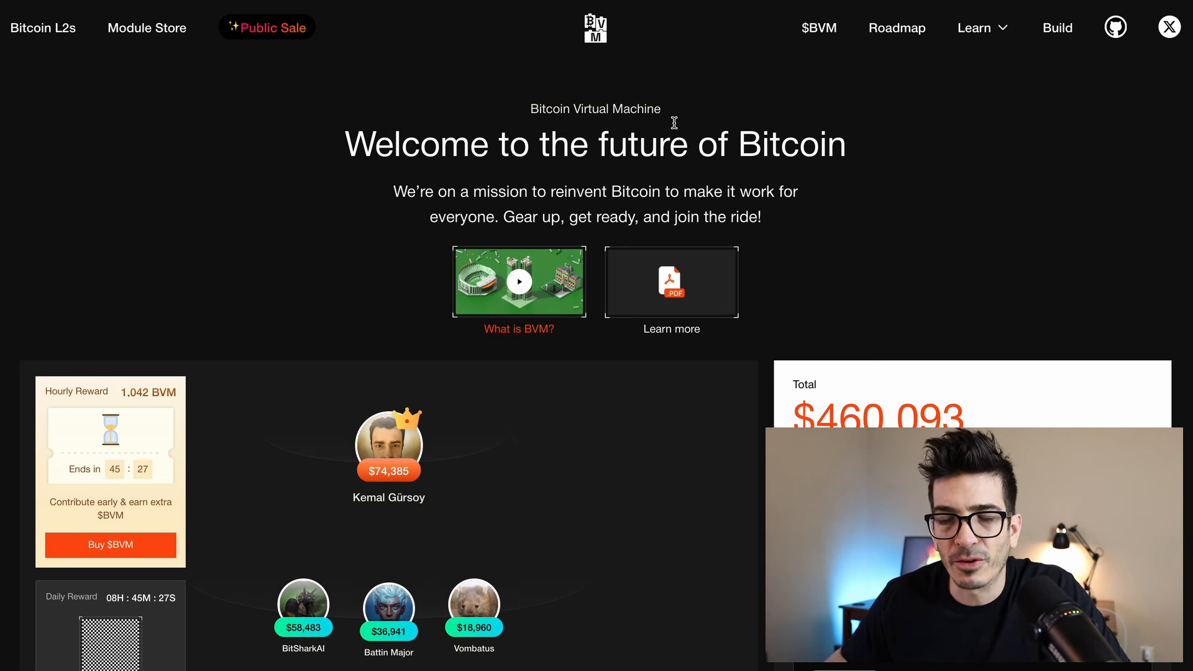
pyautogui.moveTo(494, 107)
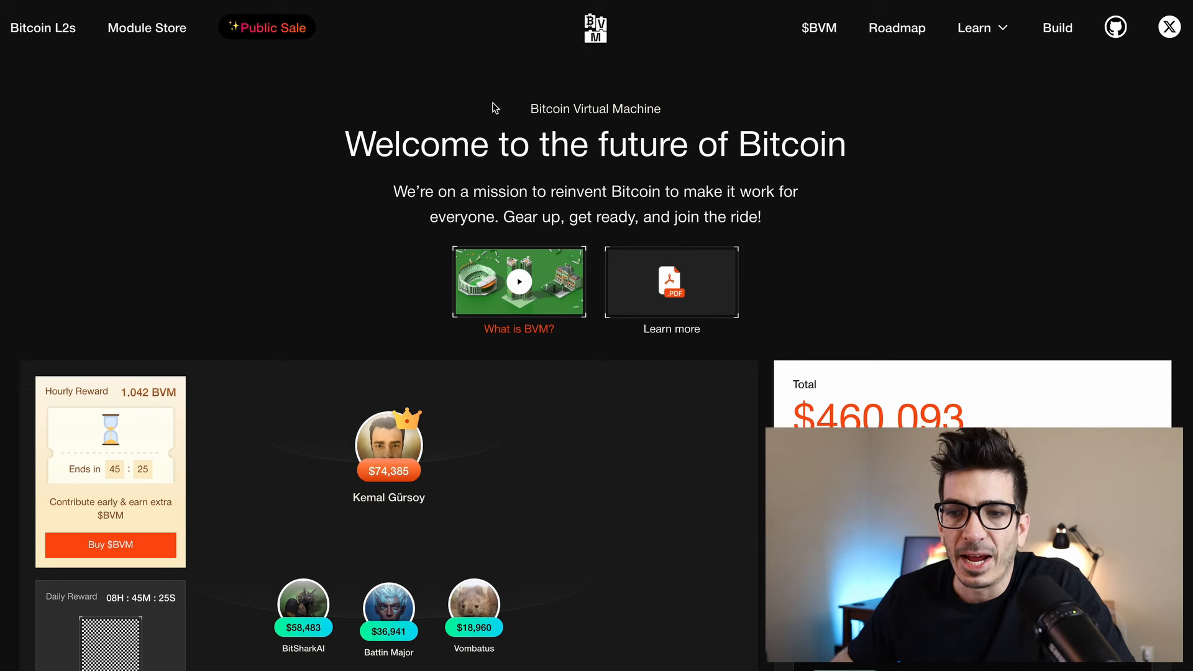
pyautogui.moveTo(505, 242)
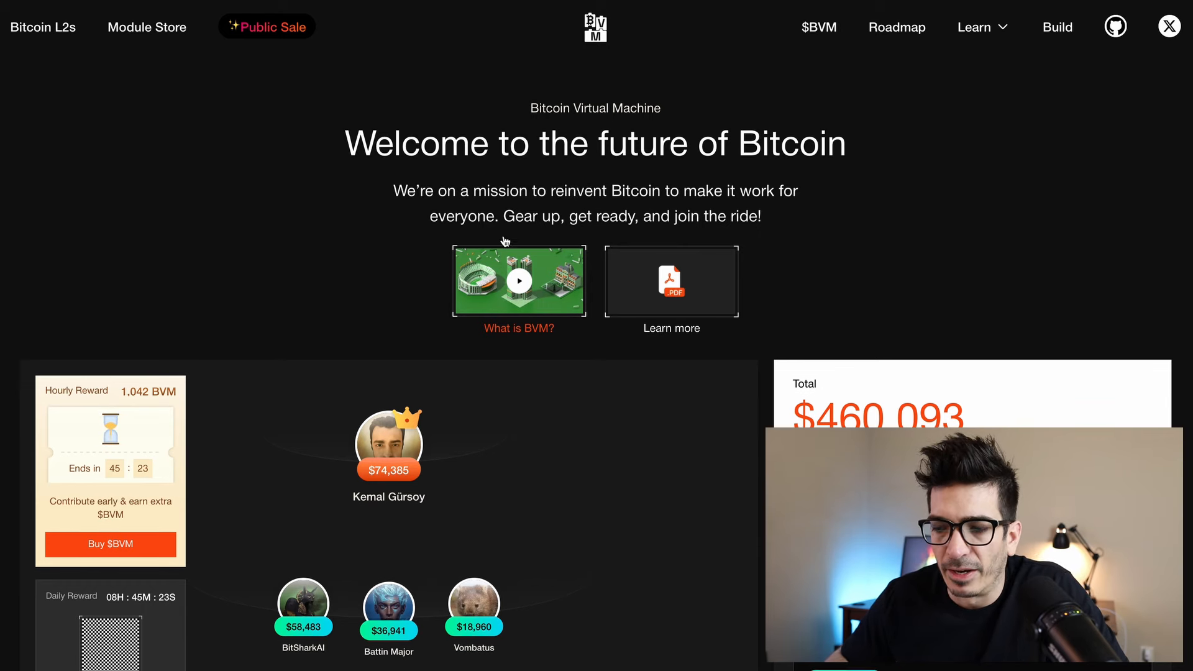
pyautogui.scroll(-3)
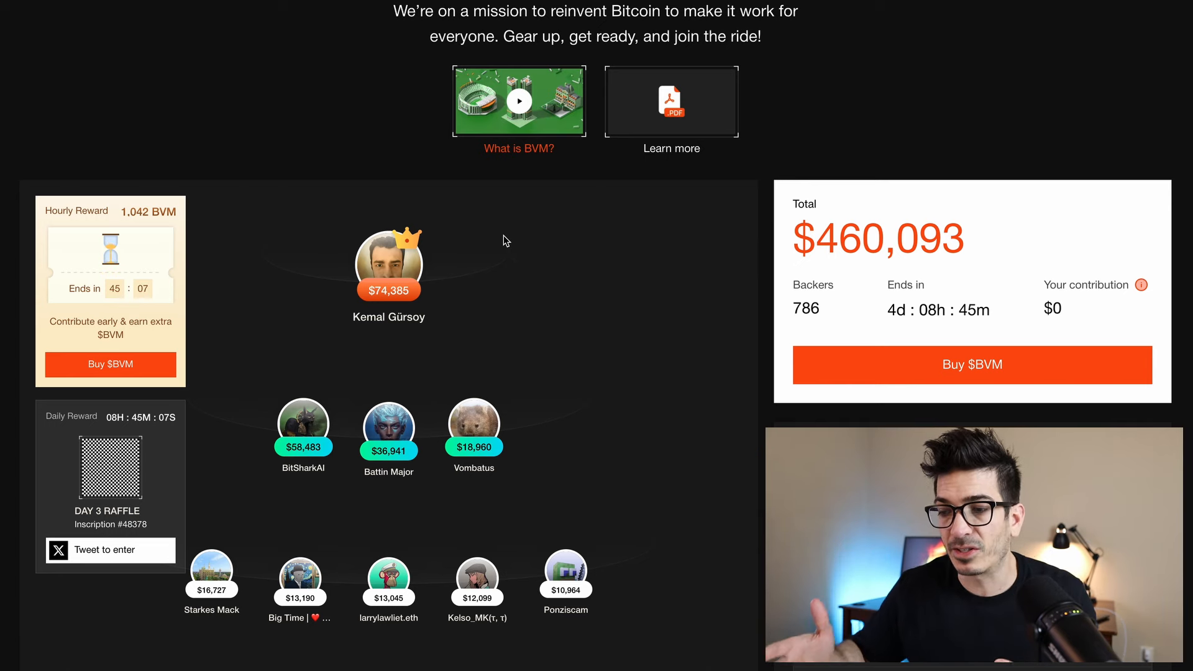
pyautogui.scroll(-3)
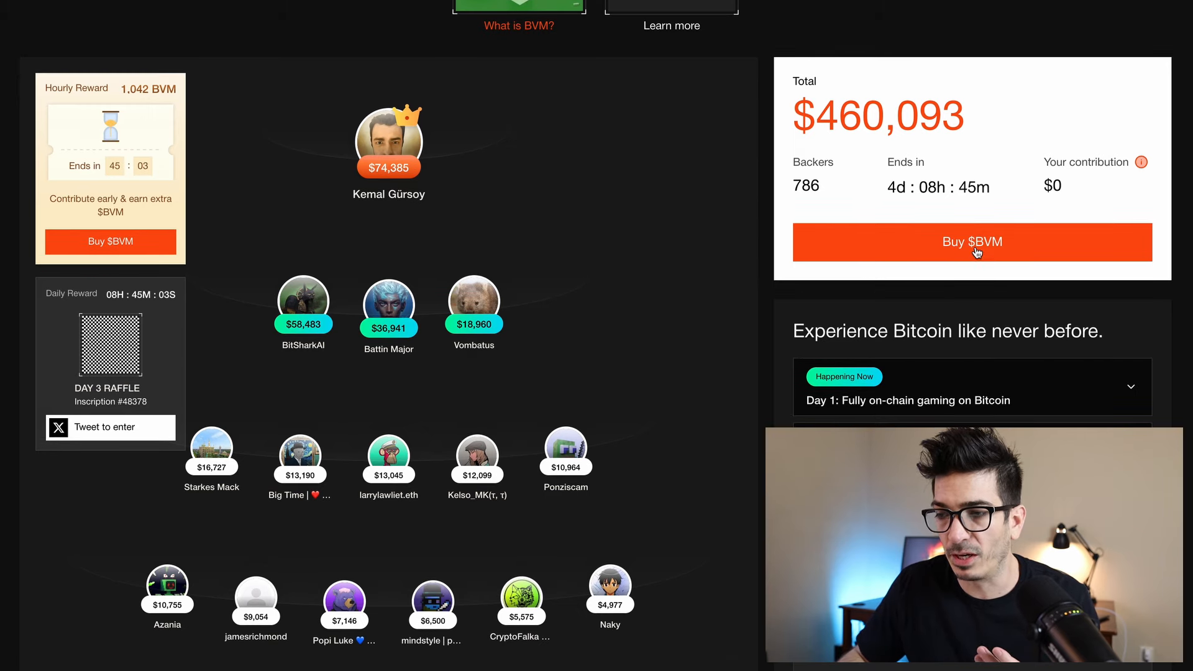
pyautogui.click(973, 242)
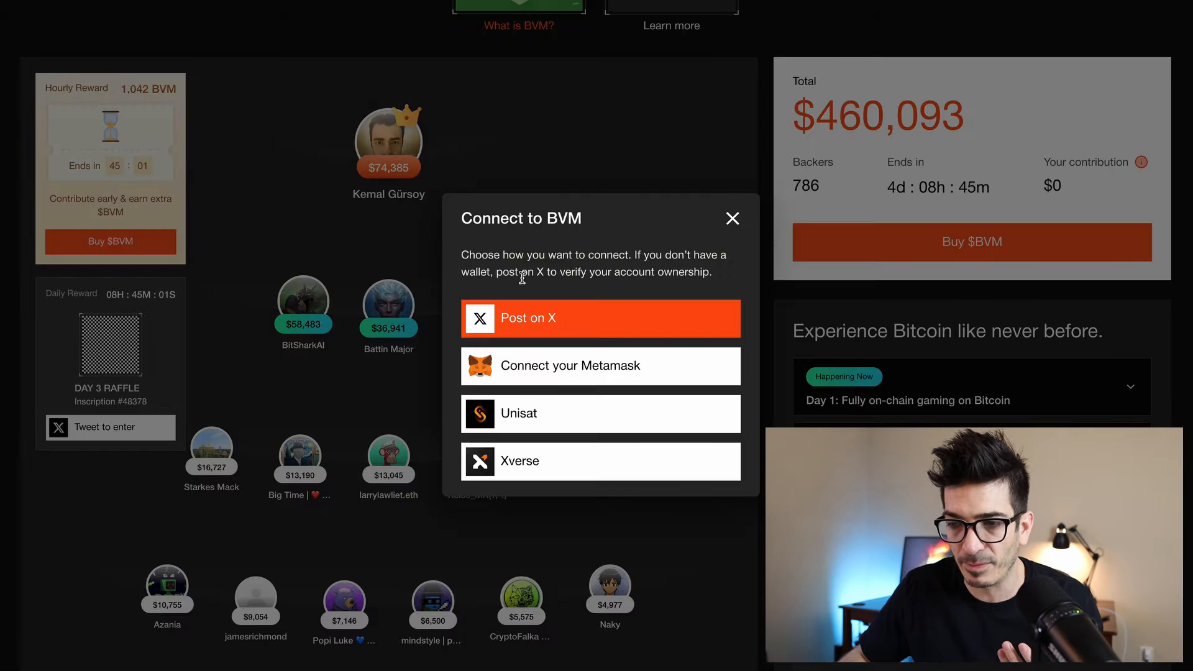
pyautogui.moveTo(619, 375)
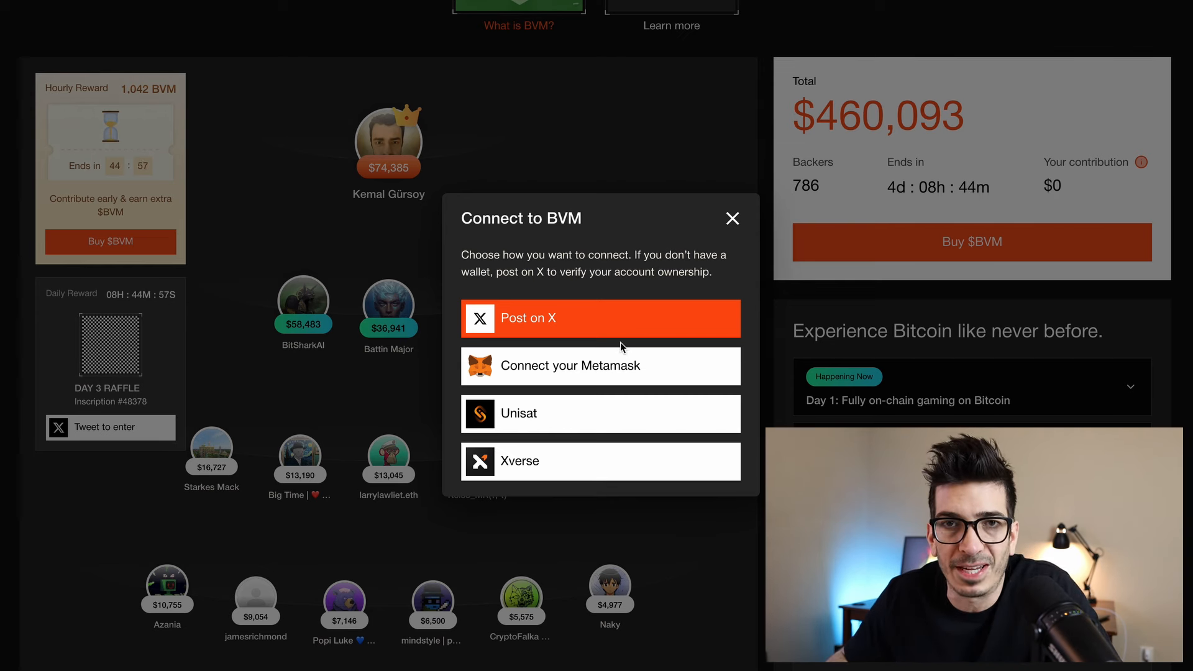
pyautogui.click(732, 218)
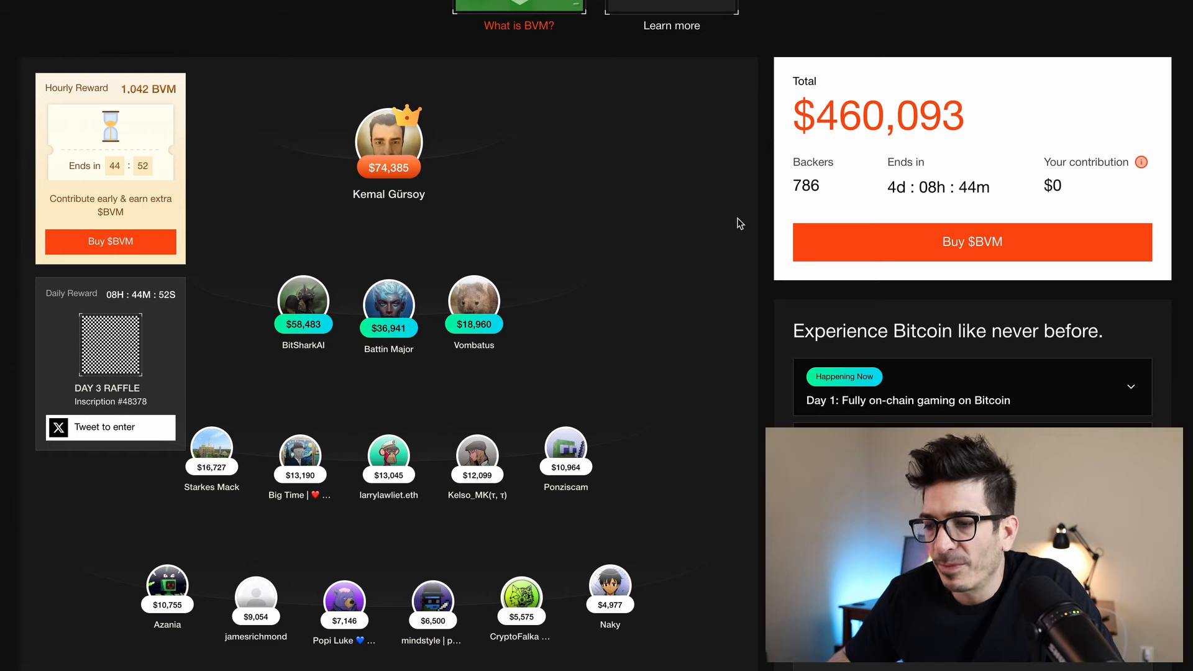
pyautogui.moveTo(775, 156)
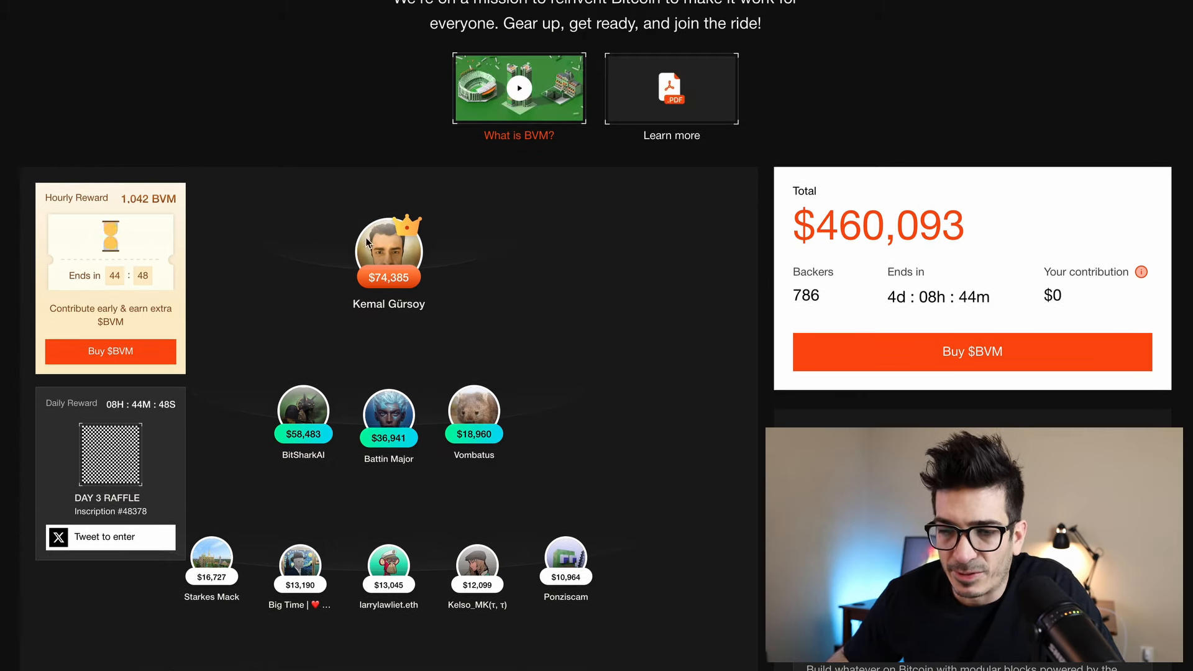
pyautogui.scroll(-3)
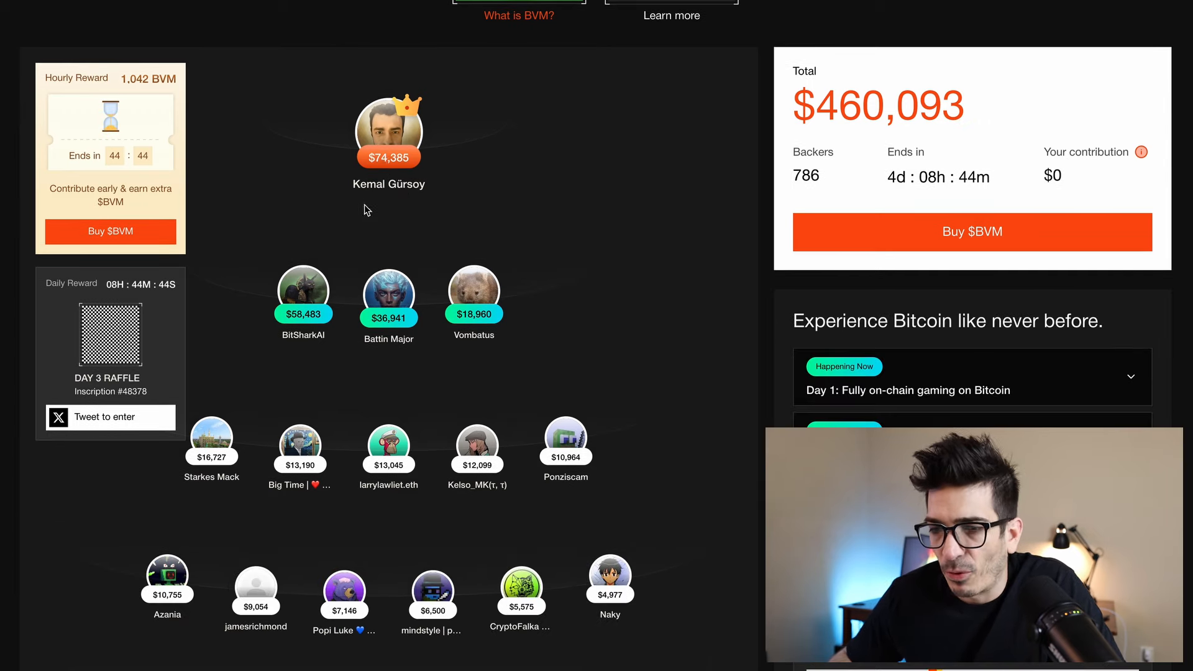
pyautogui.scroll(-3)
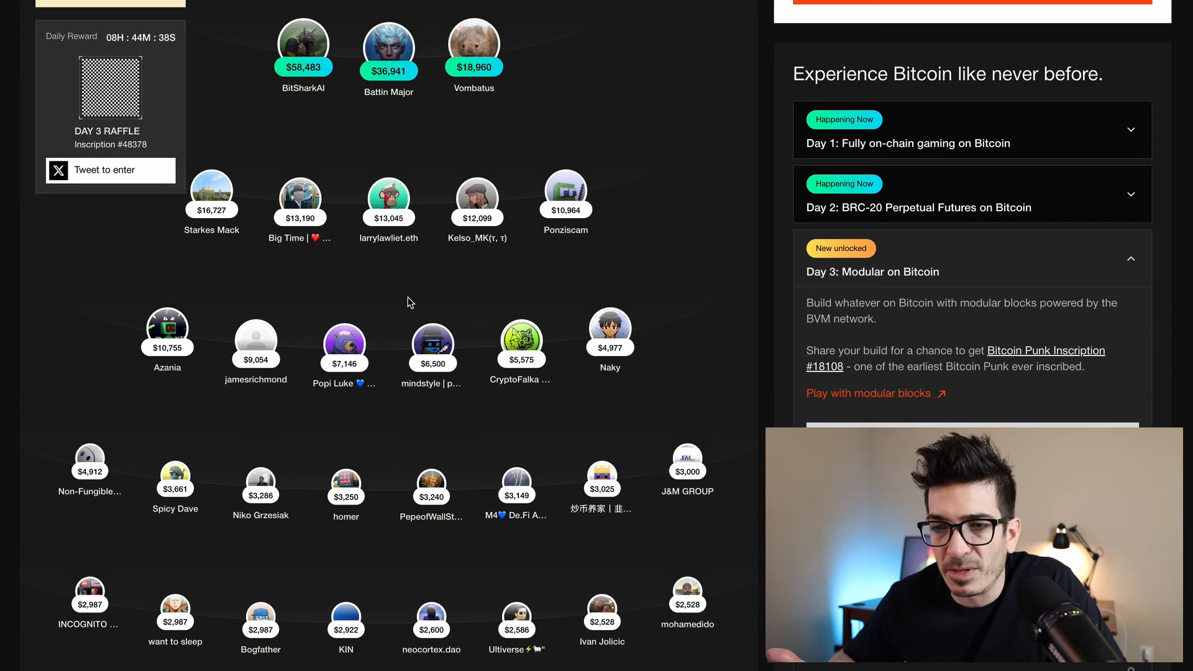
pyautogui.moveTo(405, 333)
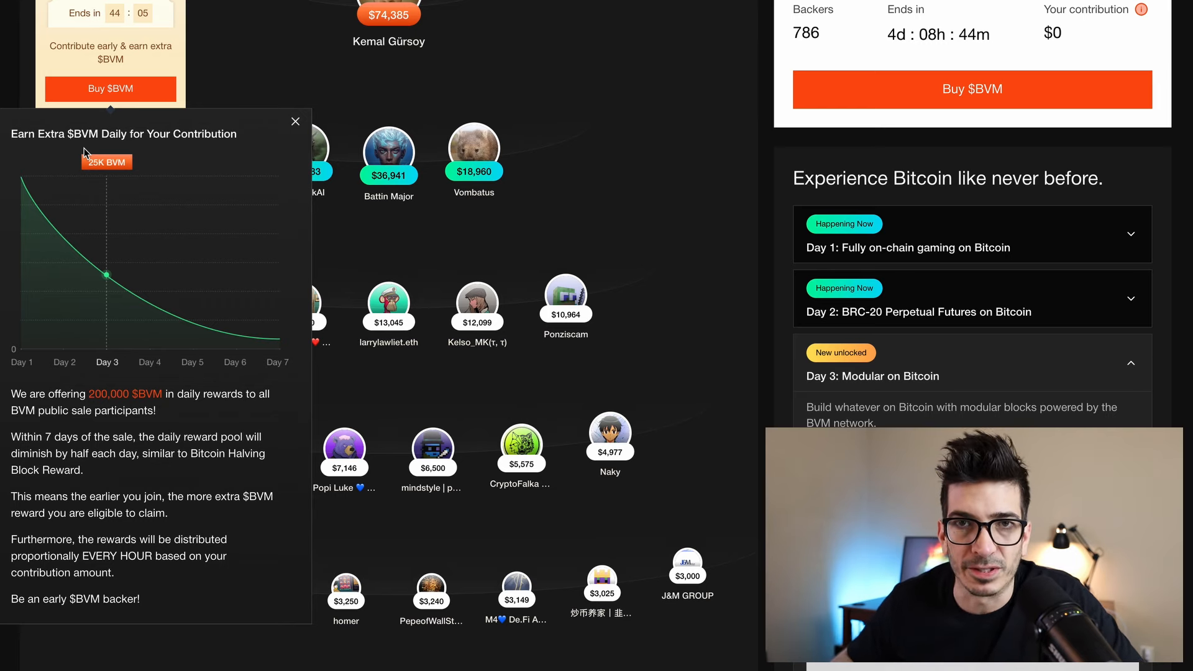
pyautogui.click(295, 121)
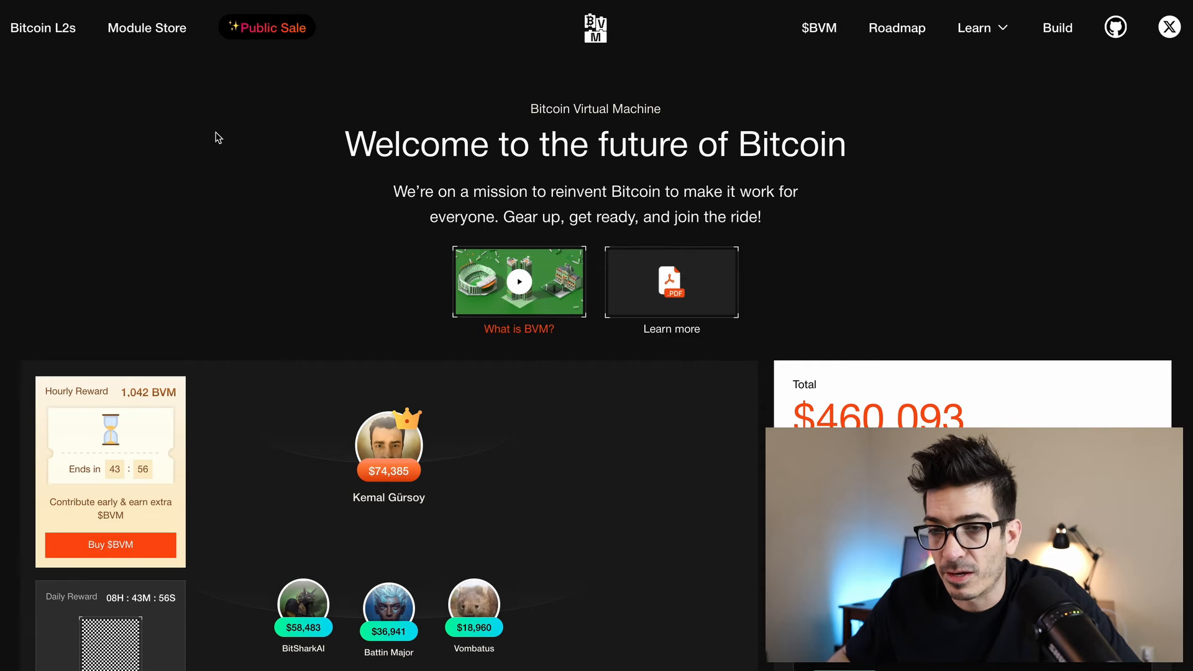
pyautogui.moveTo(41, 36)
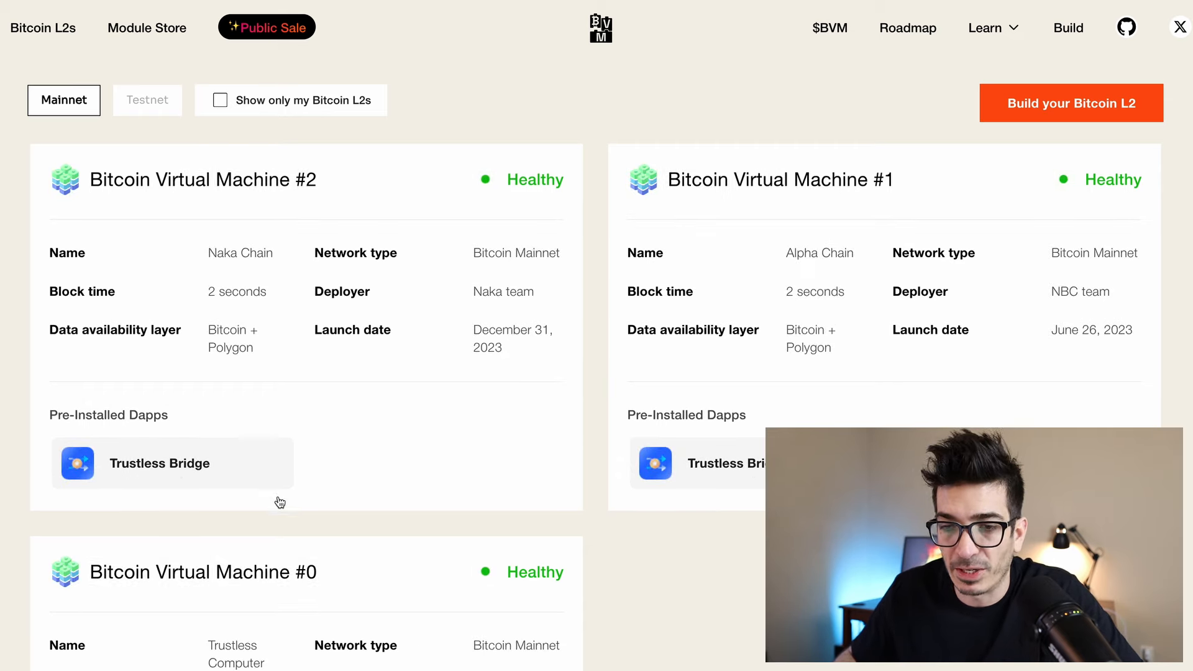
pyautogui.scroll(-3)
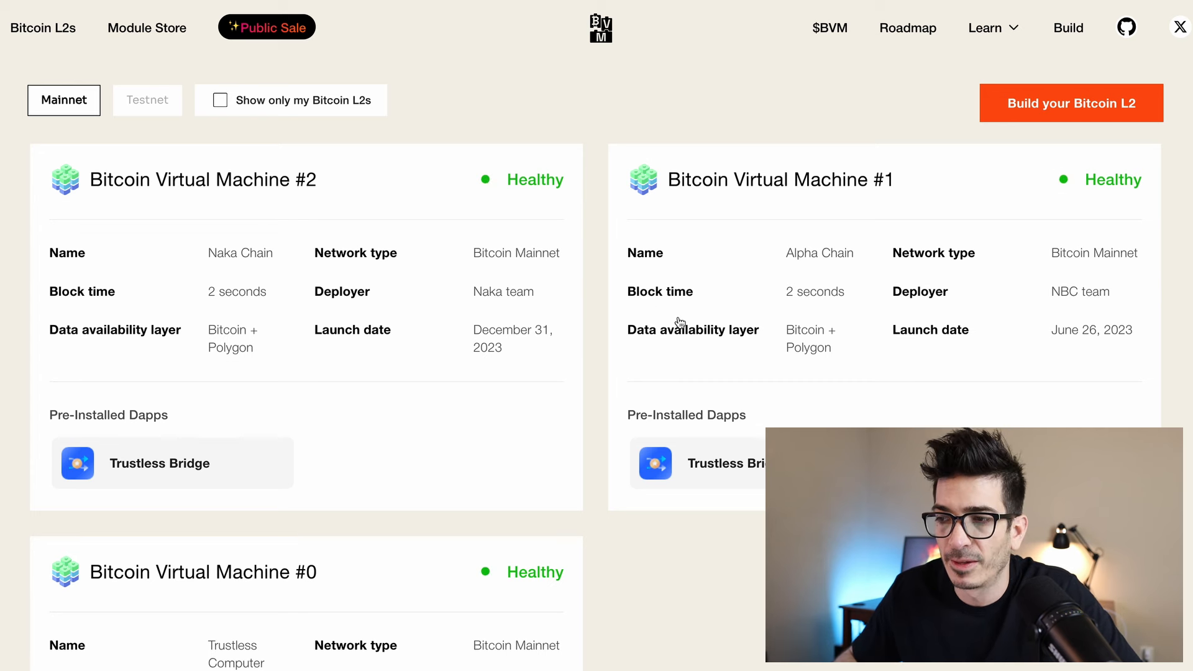
pyautogui.moveTo(602, 116)
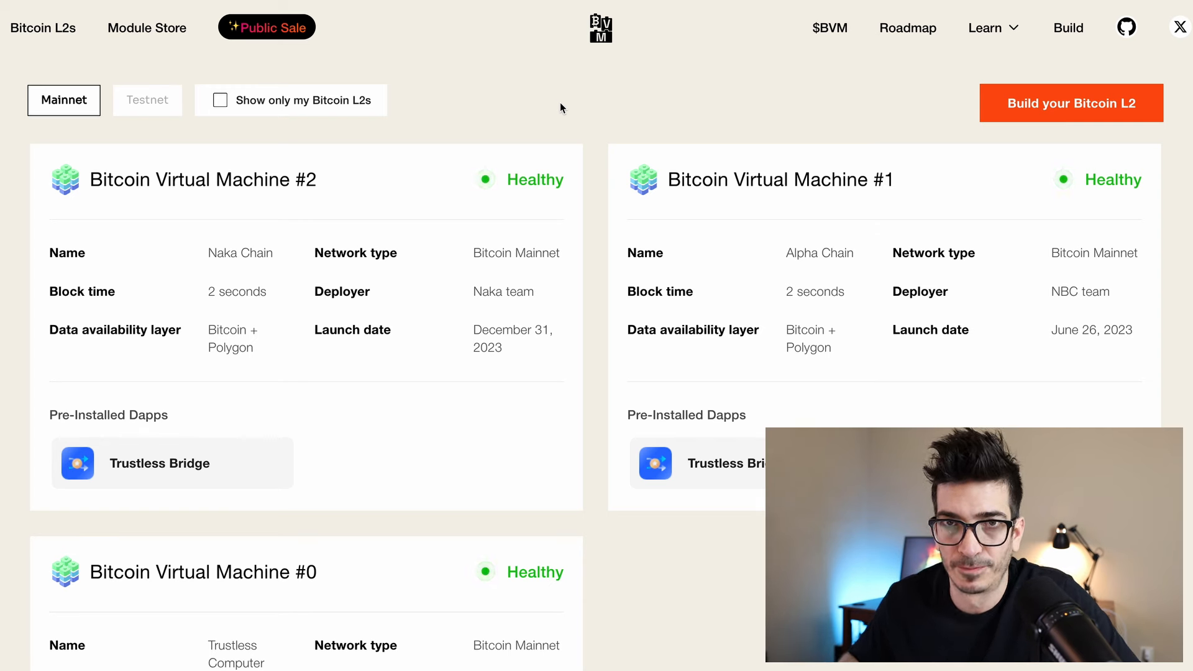
pyautogui.moveTo(618, 122)
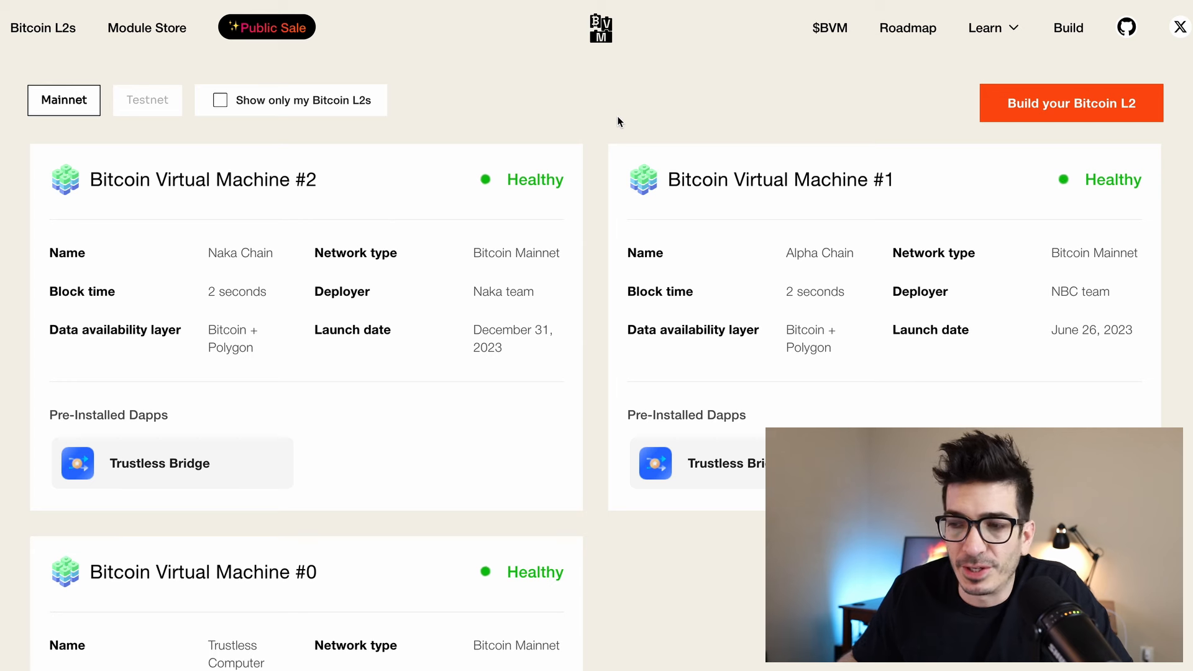